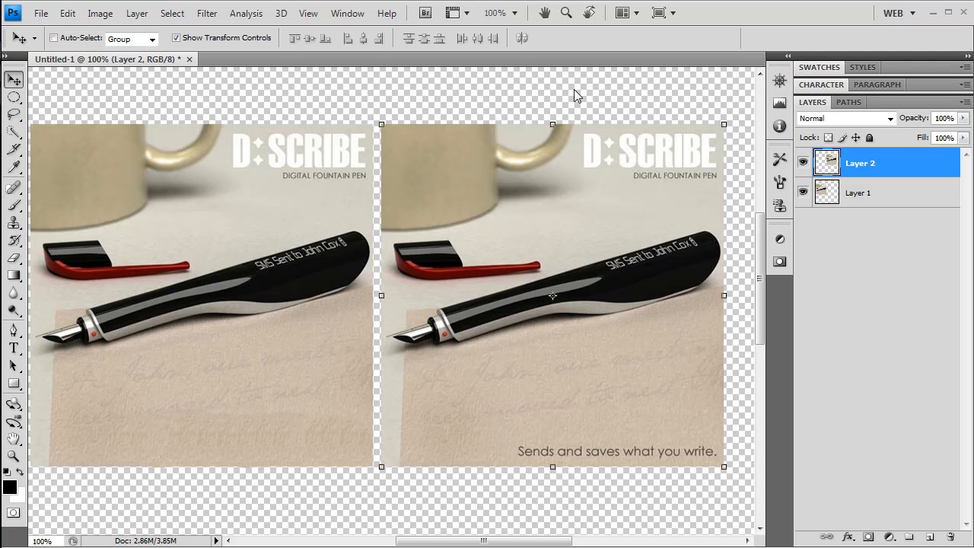
{"action": "mouse_move", "coordinate": [563, 100]}
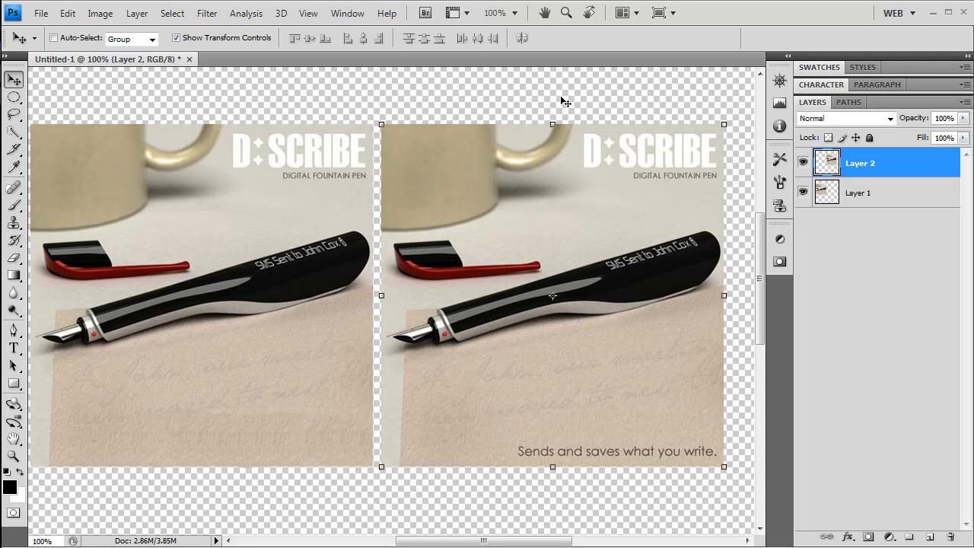
{"action": "mouse_move", "coordinate": [280, 259]}
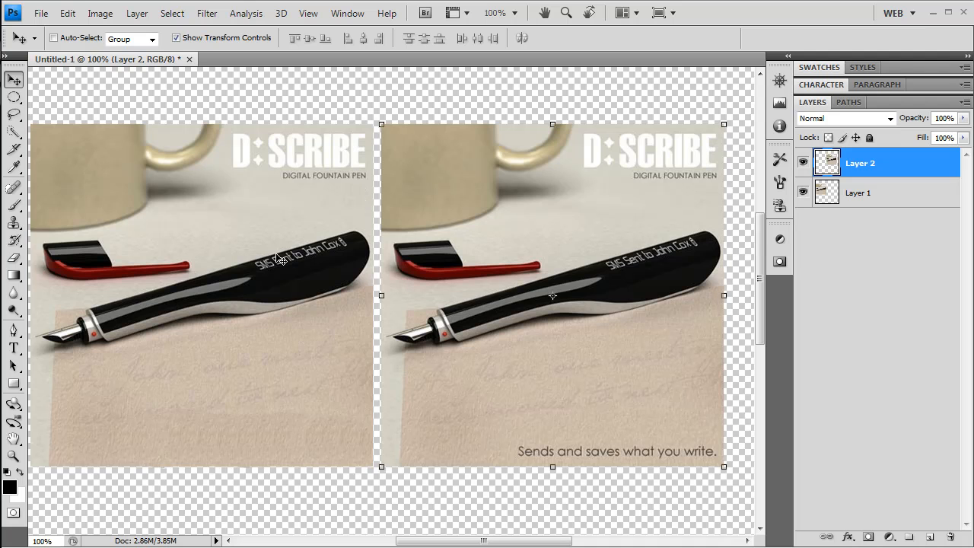
{"action": "mouse_move", "coordinate": [276, 301]}
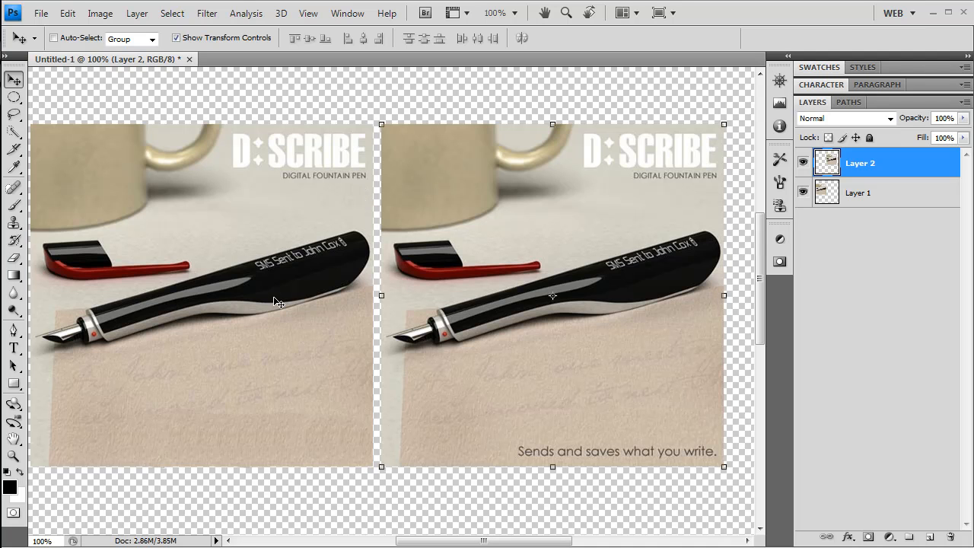
{"action": "mouse_move", "coordinate": [526, 210]}
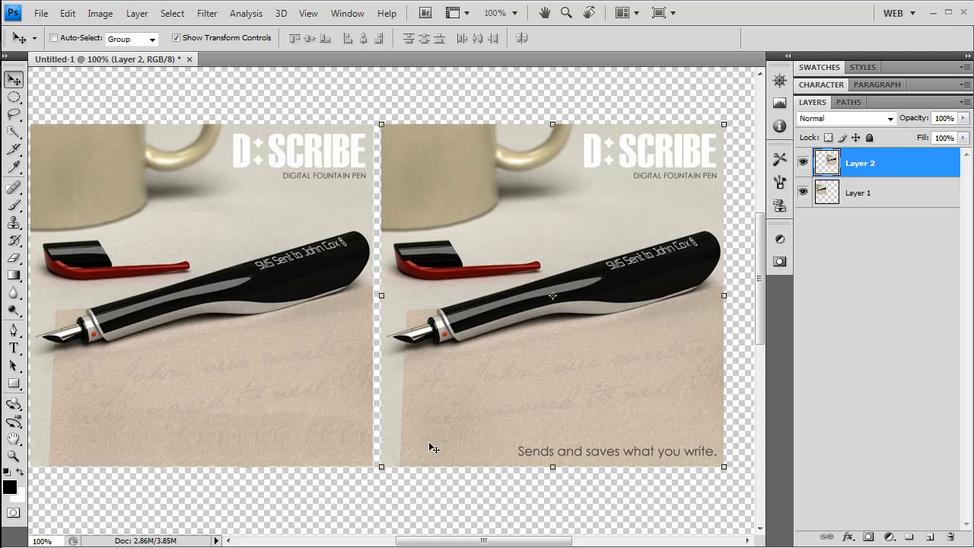
{"action": "mouse_move", "coordinate": [262, 448]}
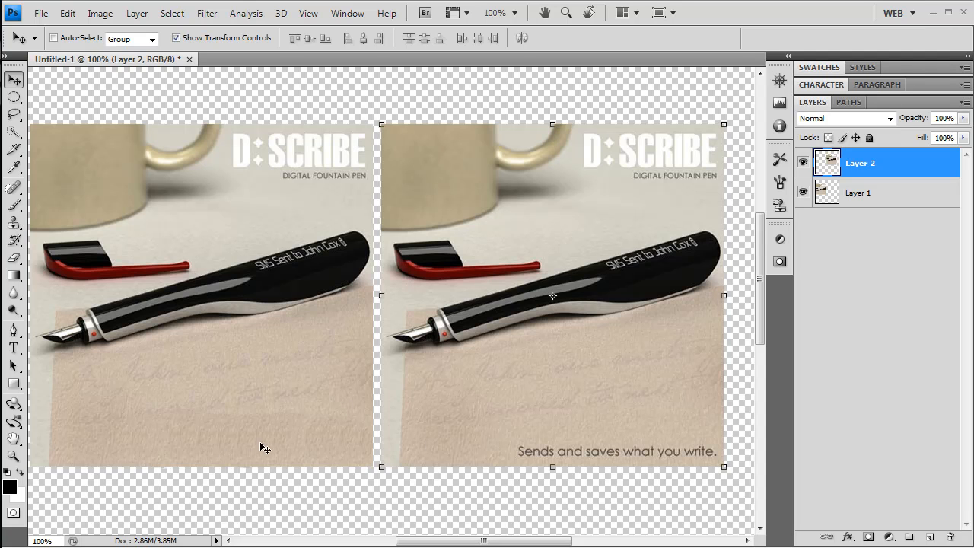
{"action": "mouse_move", "coordinate": [295, 338]}
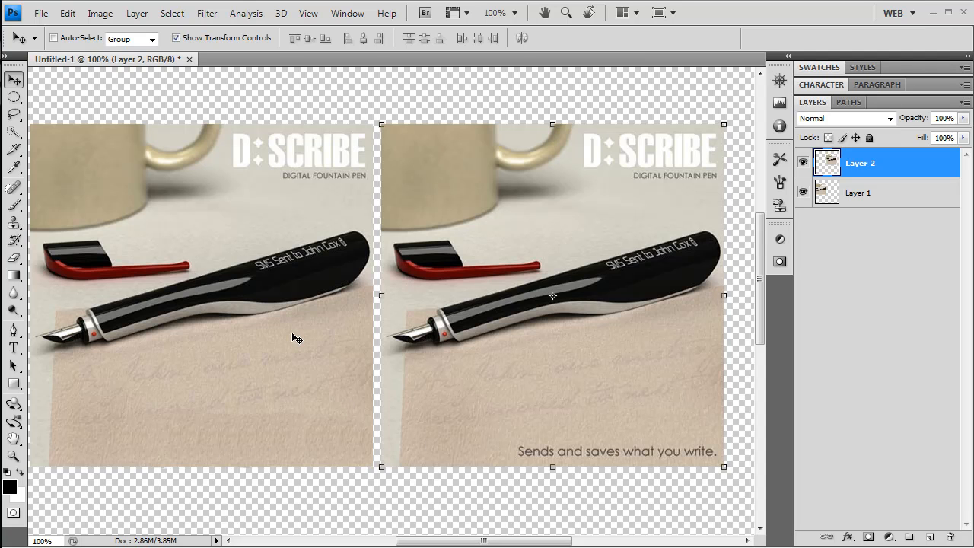
{"action": "mouse_move", "coordinate": [429, 448]}
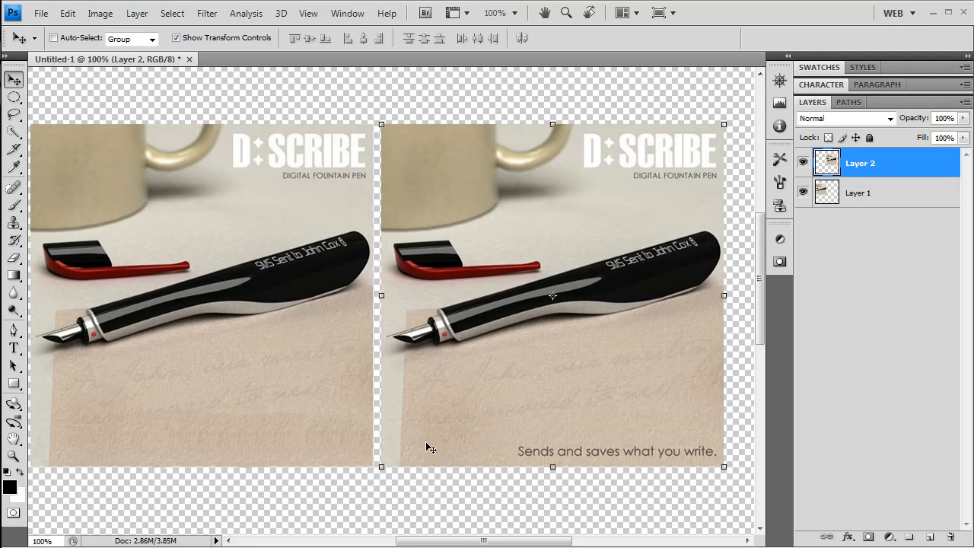
{"action": "mouse_move", "coordinate": [807, 213]}
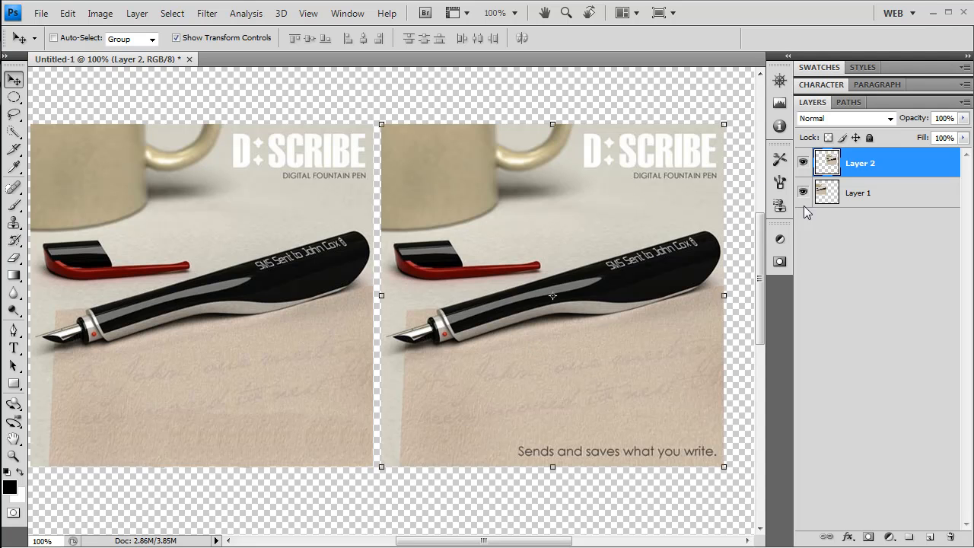
Step: Hide Layer 1 so only the right copy of the pen ad stays visible
{"action": "left_click", "coordinate": [803, 192]}
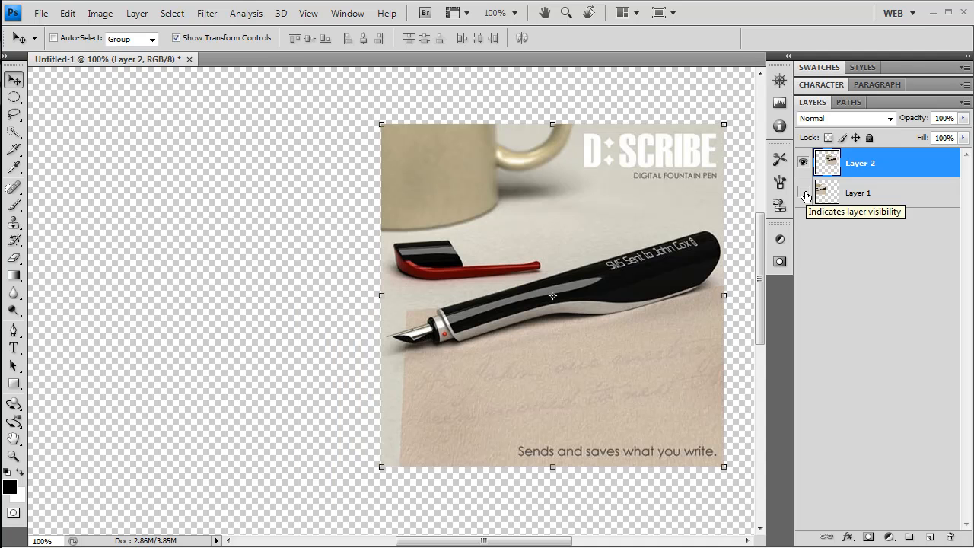
{"action": "left_click", "coordinate": [804, 192]}
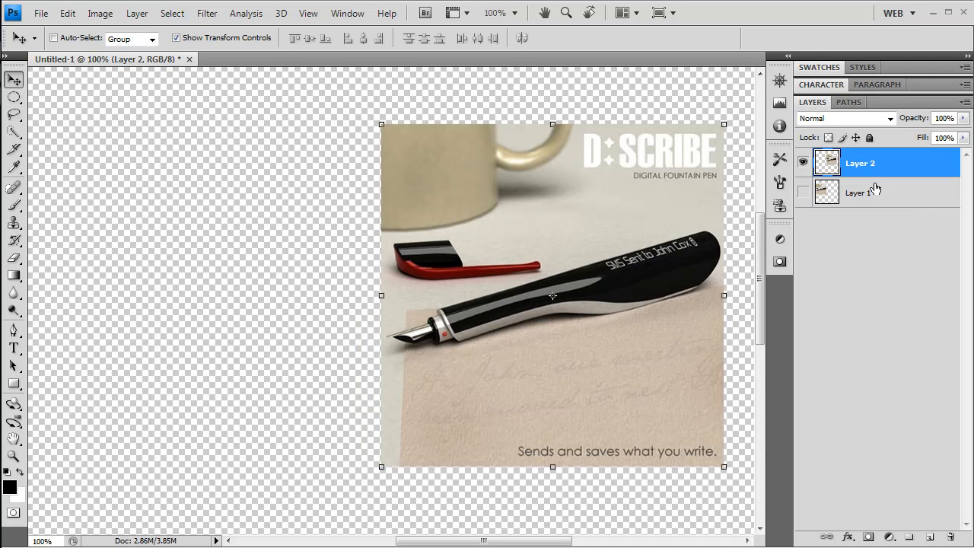
{"action": "left_click", "coordinate": [859, 191]}
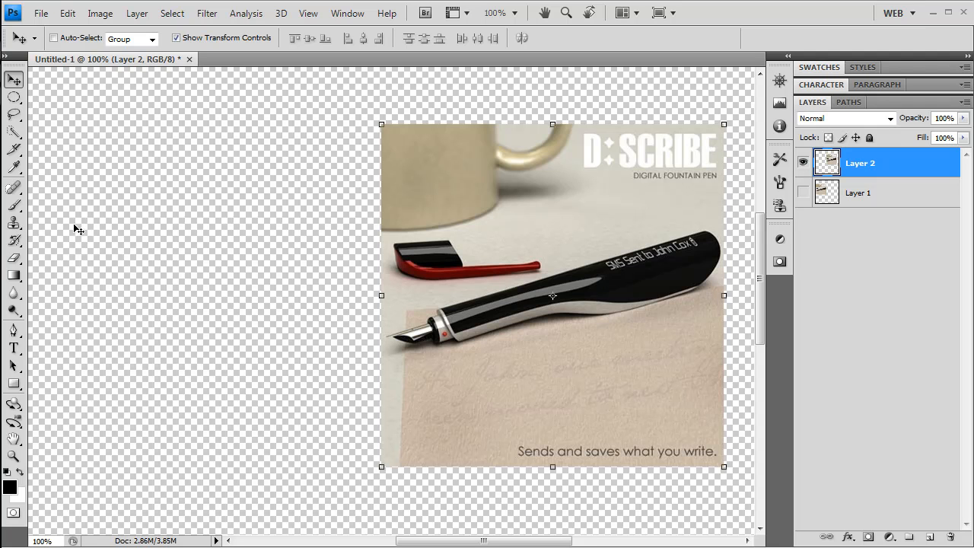
{"action": "mouse_move", "coordinate": [41, 183]}
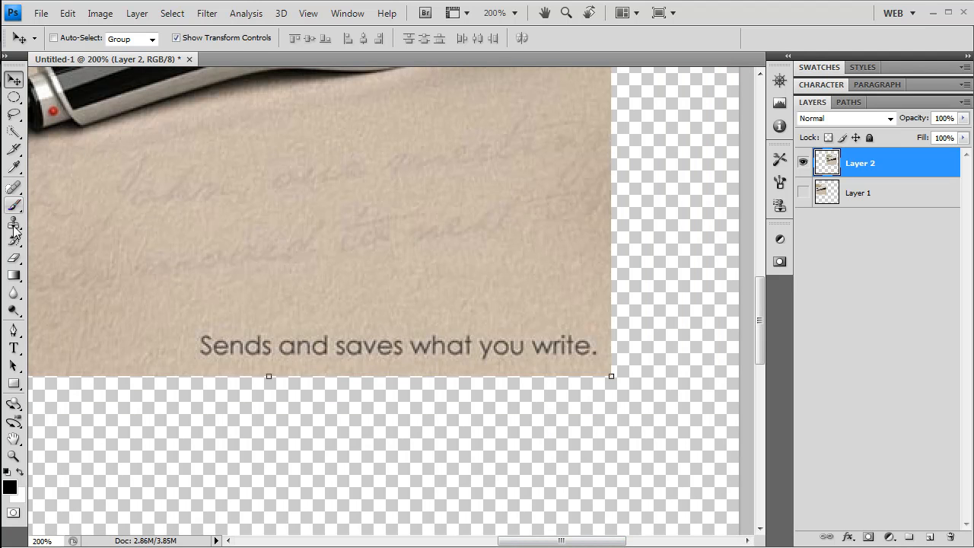
{"action": "mouse_move", "coordinate": [14, 222]}
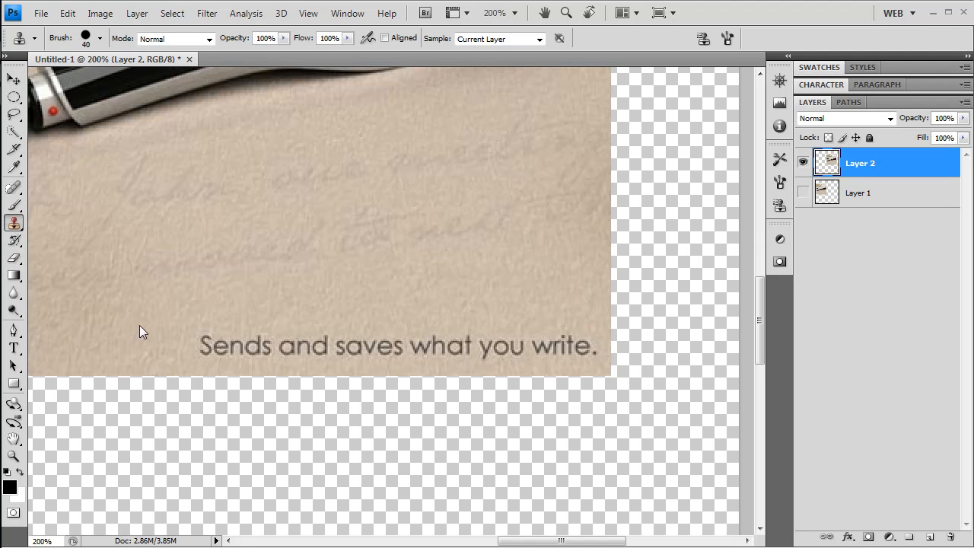
{"action": "mouse_move", "coordinate": [144, 334]}
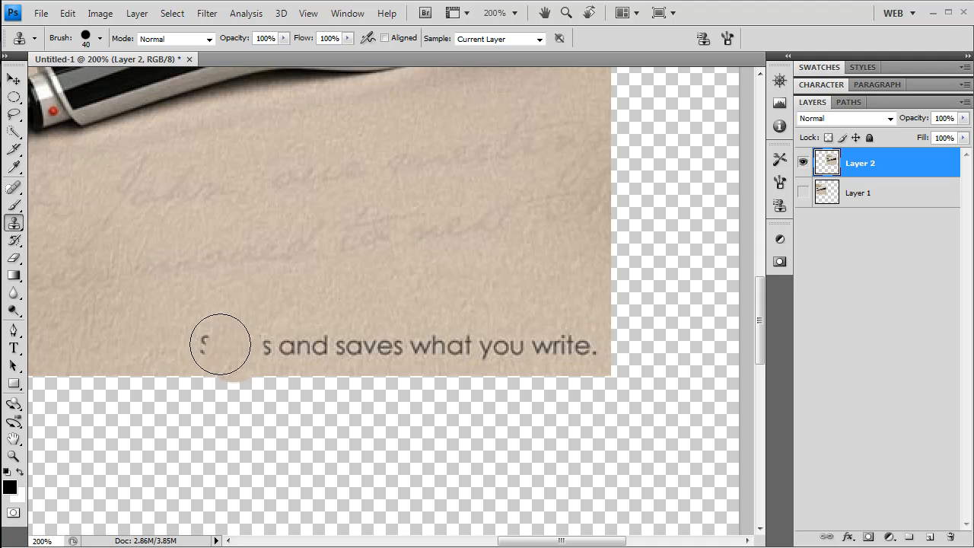
Step: Clone clean paper texture over the tagline 'Sends and saves what you write.' across the bottom
{"action": "left_click_drag", "start_coordinate": [219, 344], "coordinate": [234, 344]}
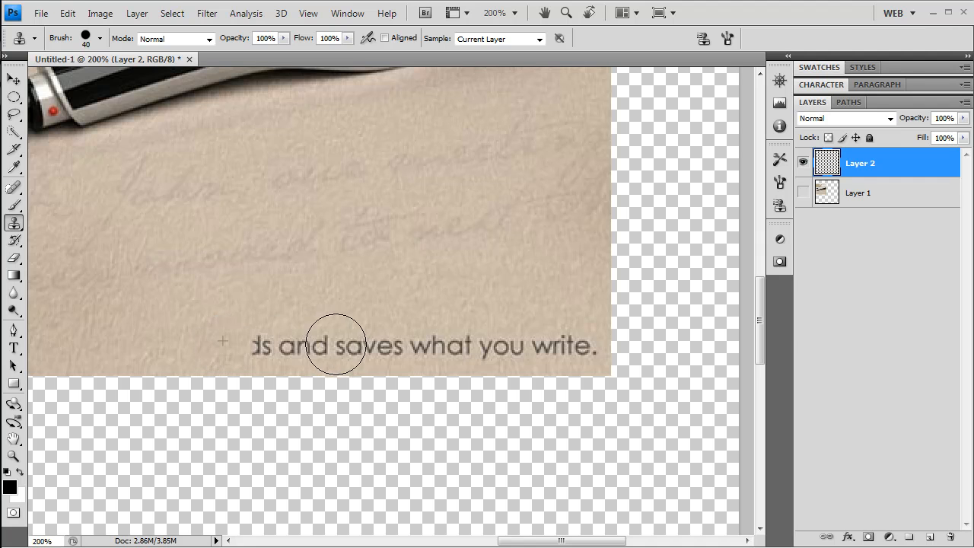
{"action": "left_click_drag", "start_coordinate": [335, 344], "coordinate": [273, 349]}
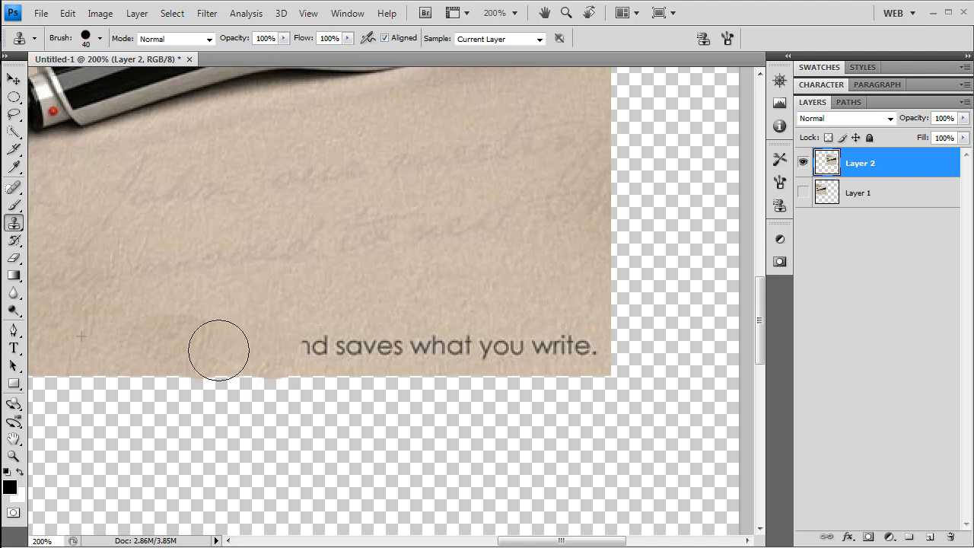
{"action": "left_click_drag", "start_coordinate": [219, 350], "coordinate": [438, 347]}
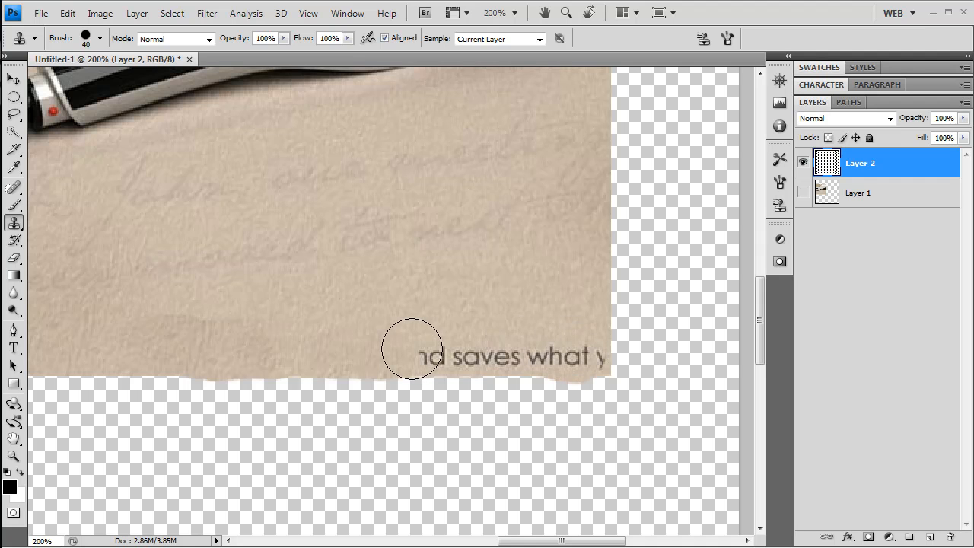
{"action": "left_click_drag", "start_coordinate": [411, 349], "coordinate": [586, 359]}
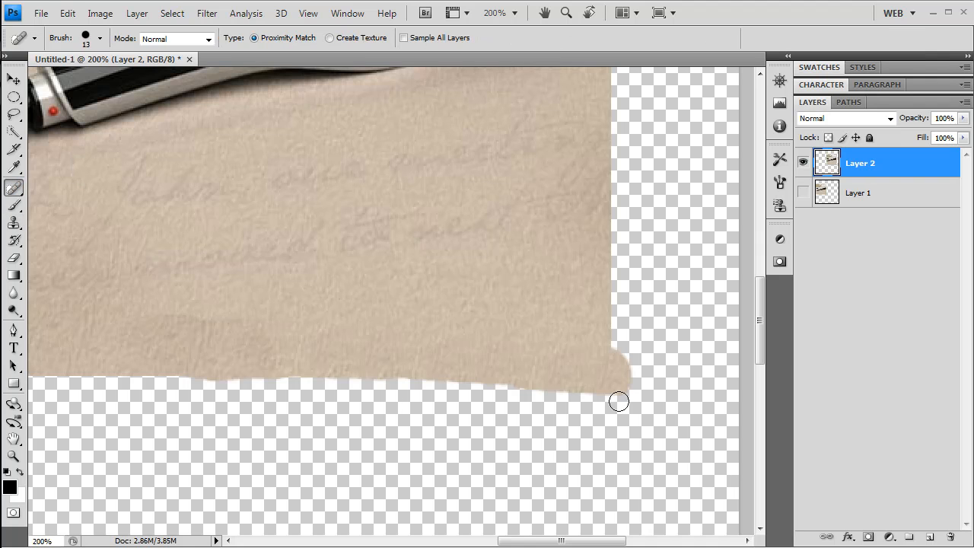
{"action": "mouse_move", "coordinate": [303, 292]}
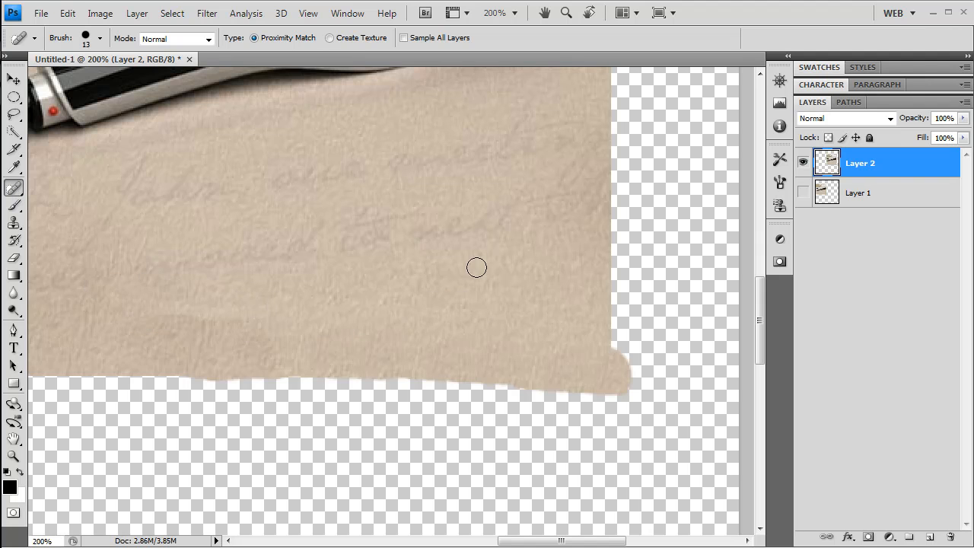
Step: Heal the leftover marks and blotches in the paper texture with the Spot Healing Brush
{"action": "left_click_drag", "start_coordinate": [308, 314], "coordinate": [64, 327]}
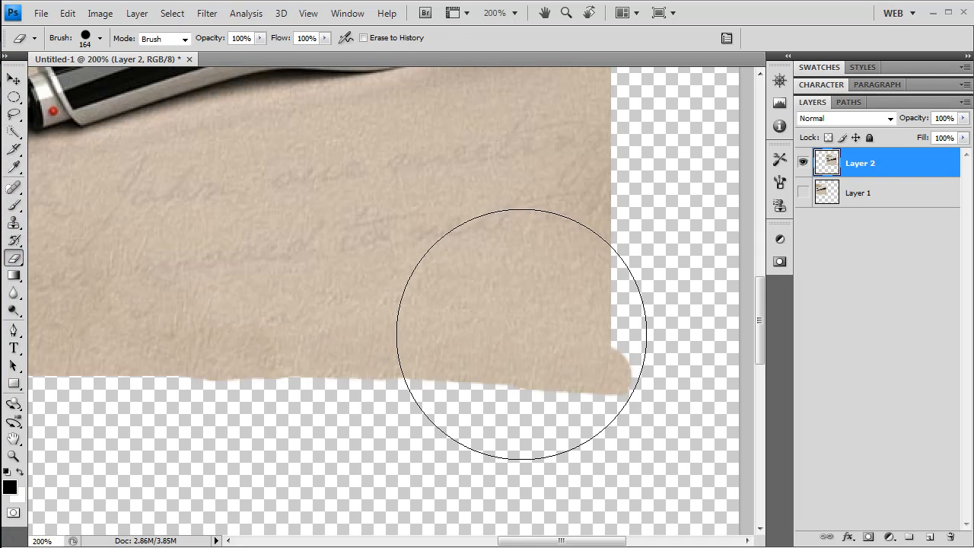
Step: Erase along the bottom with a 90 px eraser to trim the bulging edge straight
{"action": "left_click", "coordinate": [100, 38]}
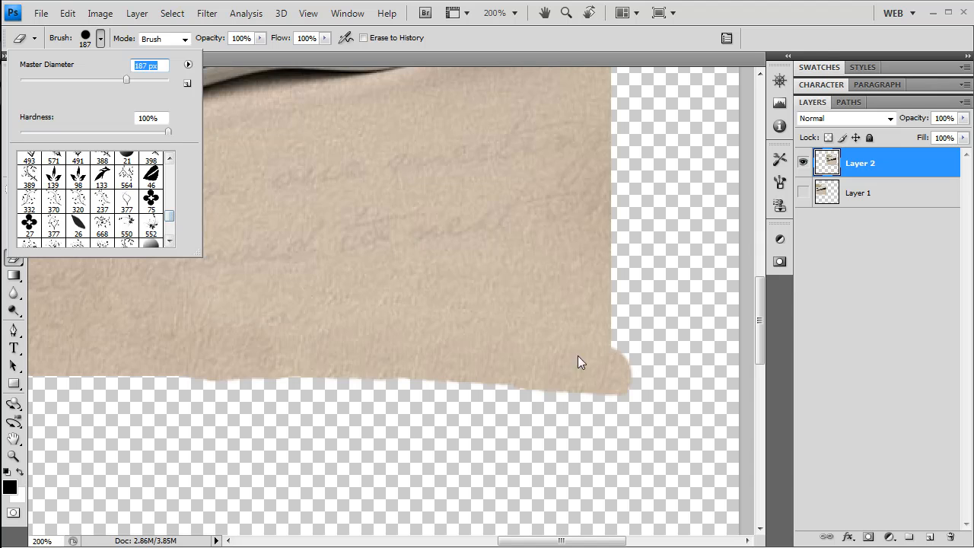
{"action": "mouse_move", "coordinate": [134, 97]}
{"action": "type", "text": "90"}
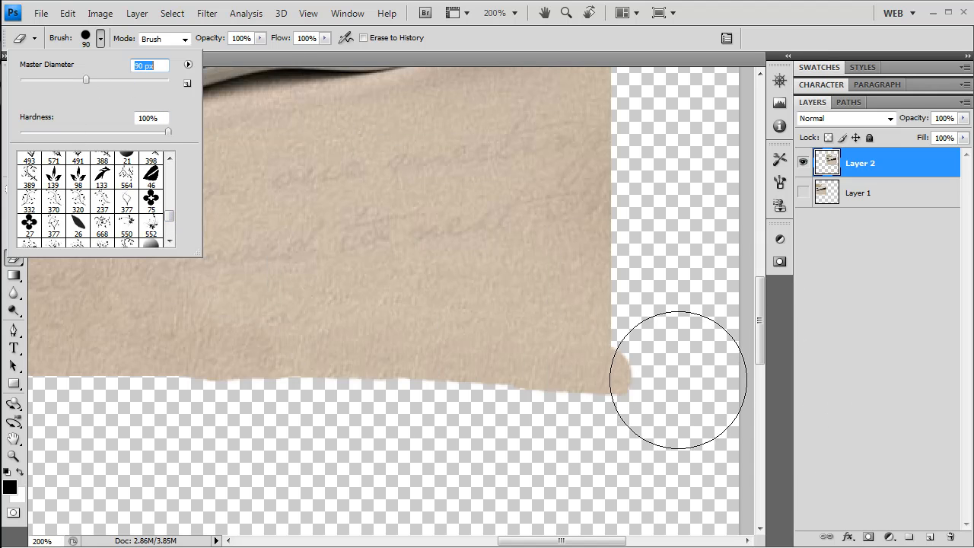
{"action": "mouse_move", "coordinate": [679, 367]}
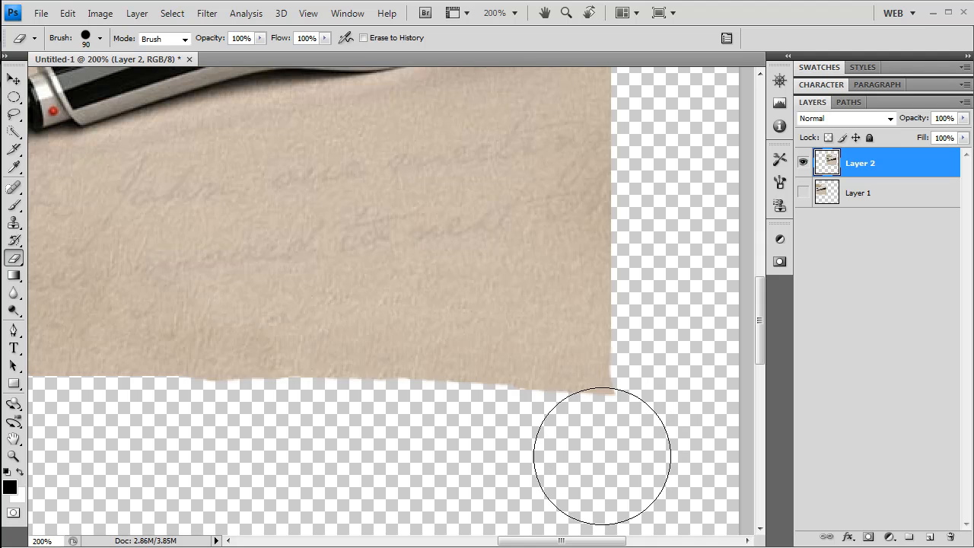
{"action": "mouse_move", "coordinate": [204, 438]}
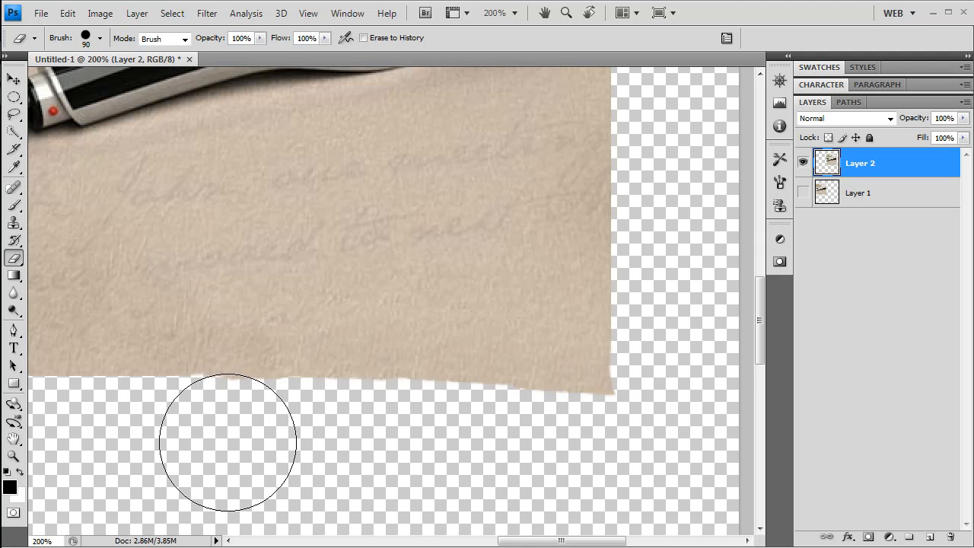
{"action": "mouse_move", "coordinate": [365, 460]}
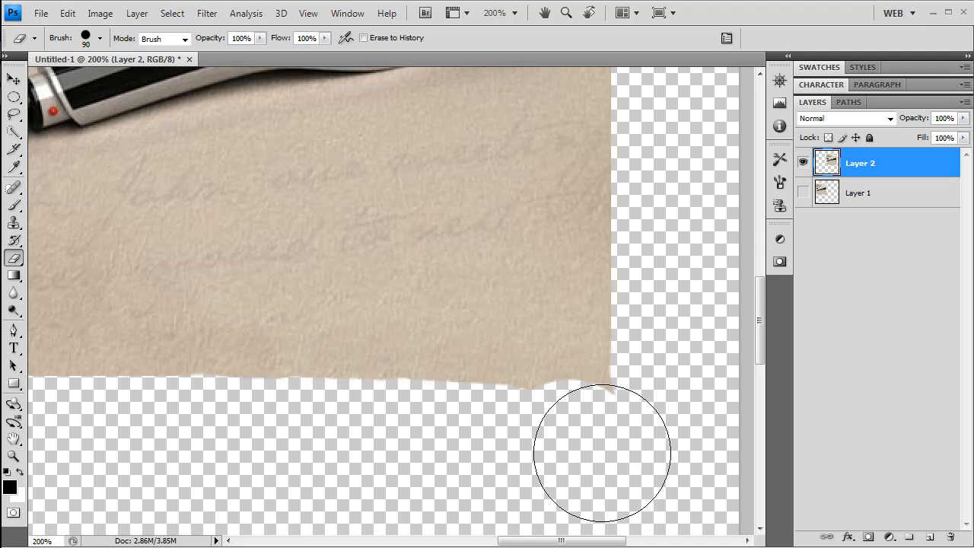
{"action": "mouse_move", "coordinate": [567, 454]}
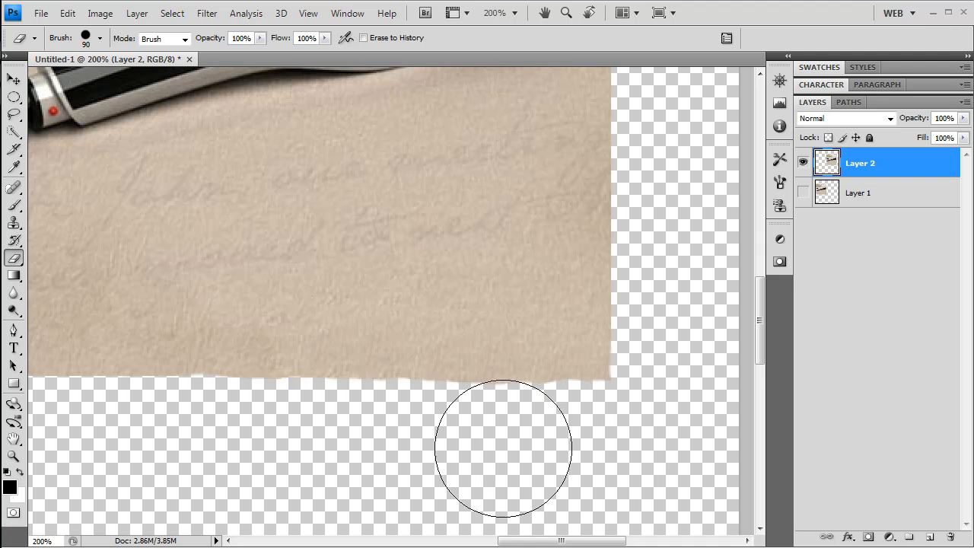
{"action": "left_click_drag", "start_coordinate": [502, 449], "coordinate": [242, 439]}
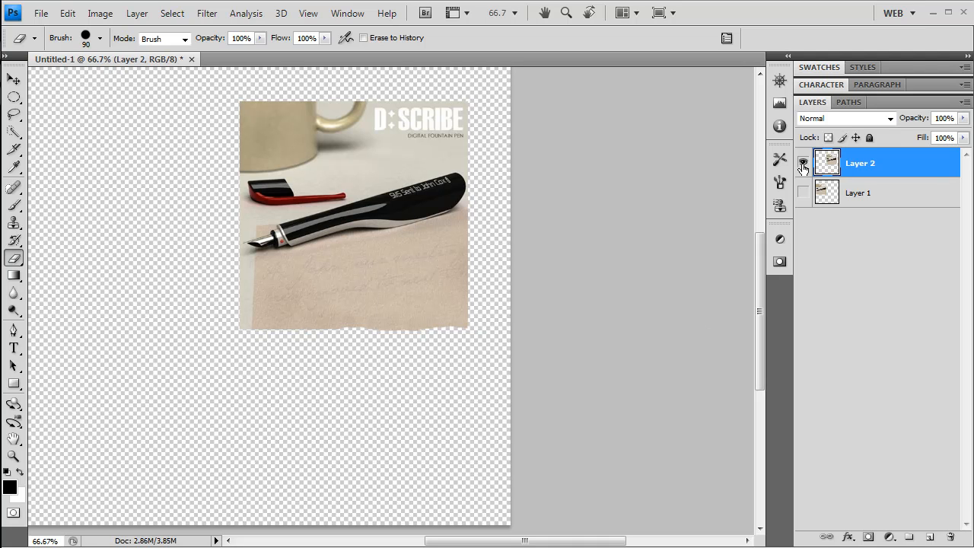
Step: Toggle the edited copy's visibility off and on to compare it with the original ad
{"action": "left_click", "coordinate": [802, 163]}
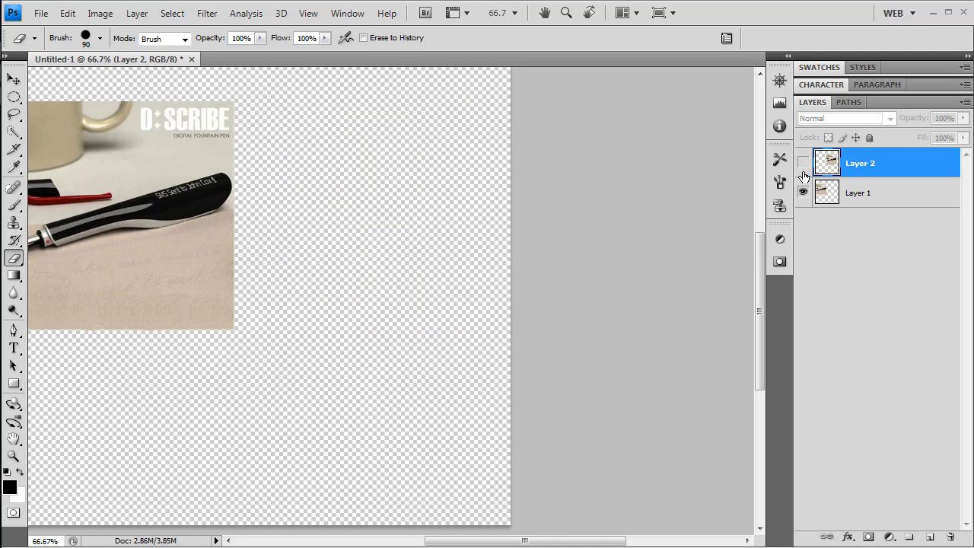
{"action": "left_click", "coordinate": [803, 162]}
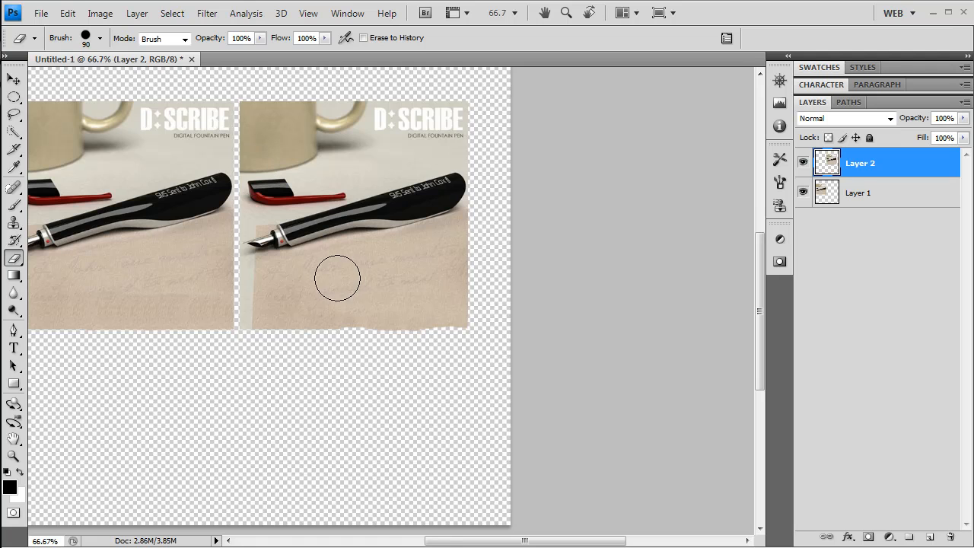
{"action": "mouse_move", "coordinate": [355, 288]}
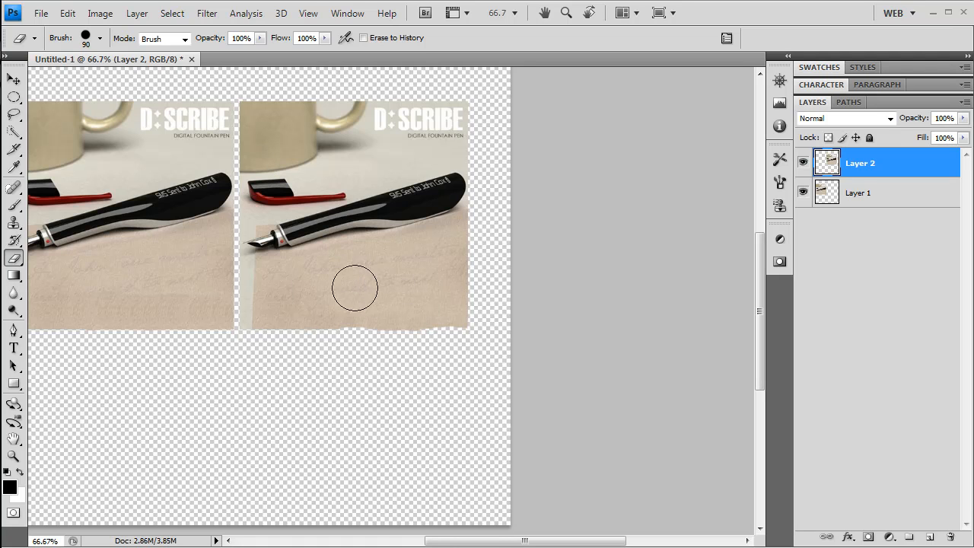